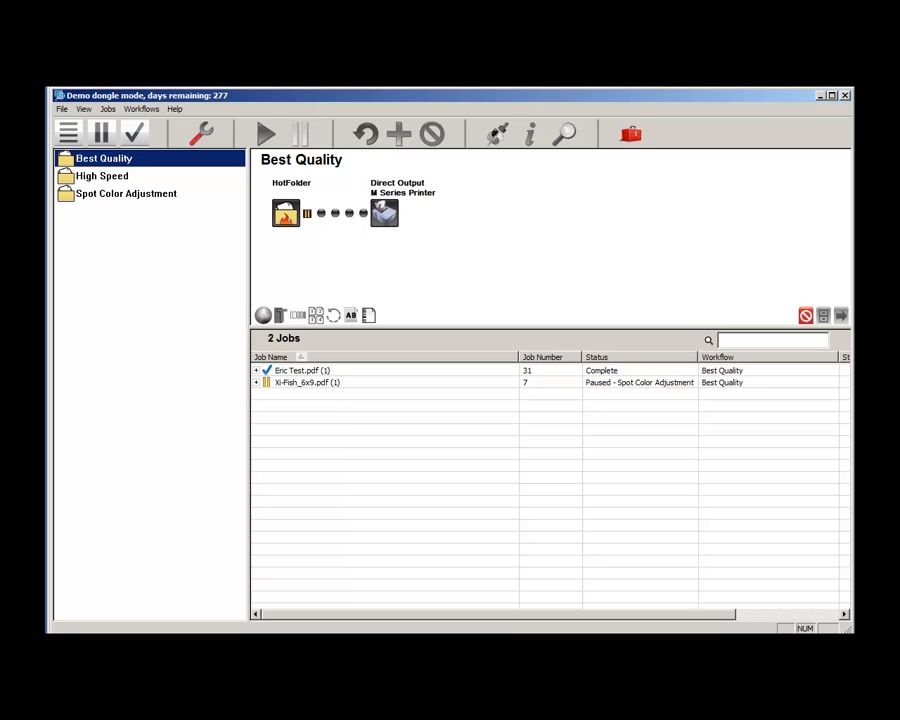
{"action": "mouse_move", "coordinate": [192, 390]}
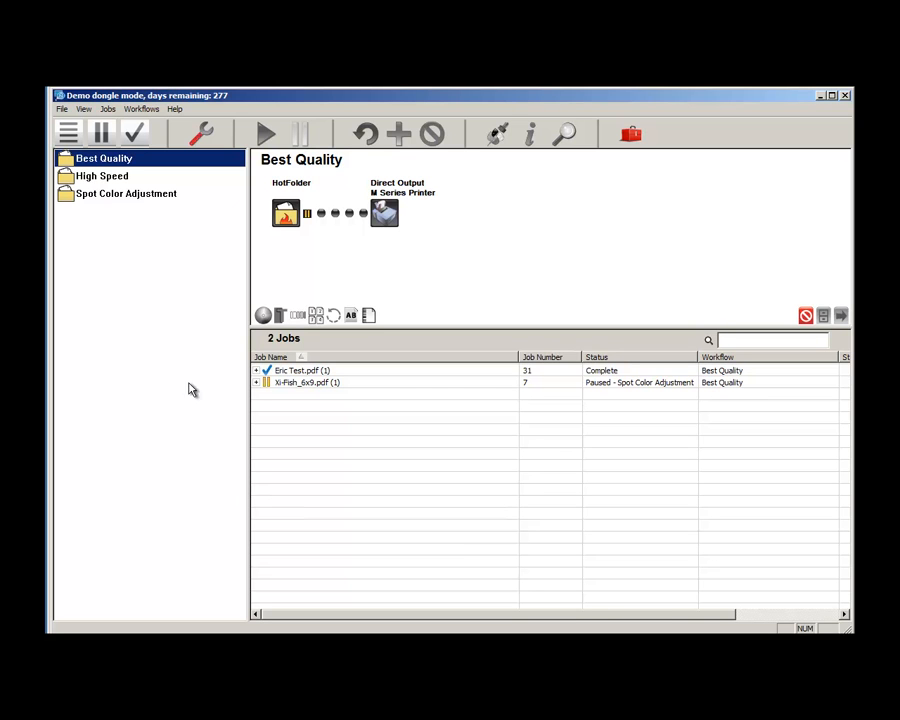
Start a new workflow from the Workflow menu after browsing High Speed and Best Quality
{"action": "left_click", "coordinate": [102, 176]}
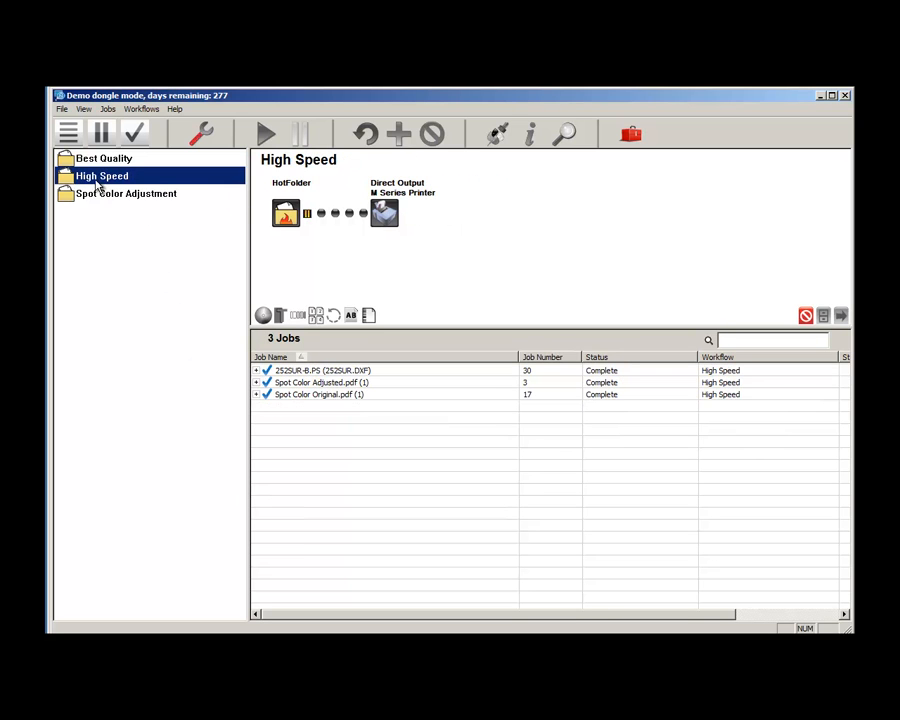
{"action": "left_click", "coordinate": [104, 158]}
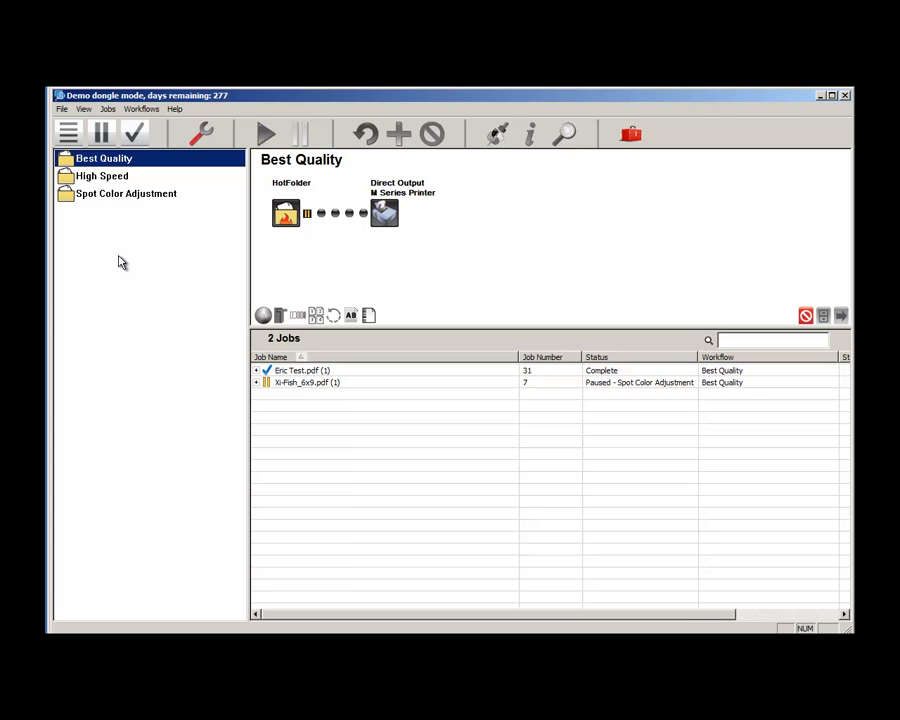
{"action": "mouse_move", "coordinate": [140, 250]}
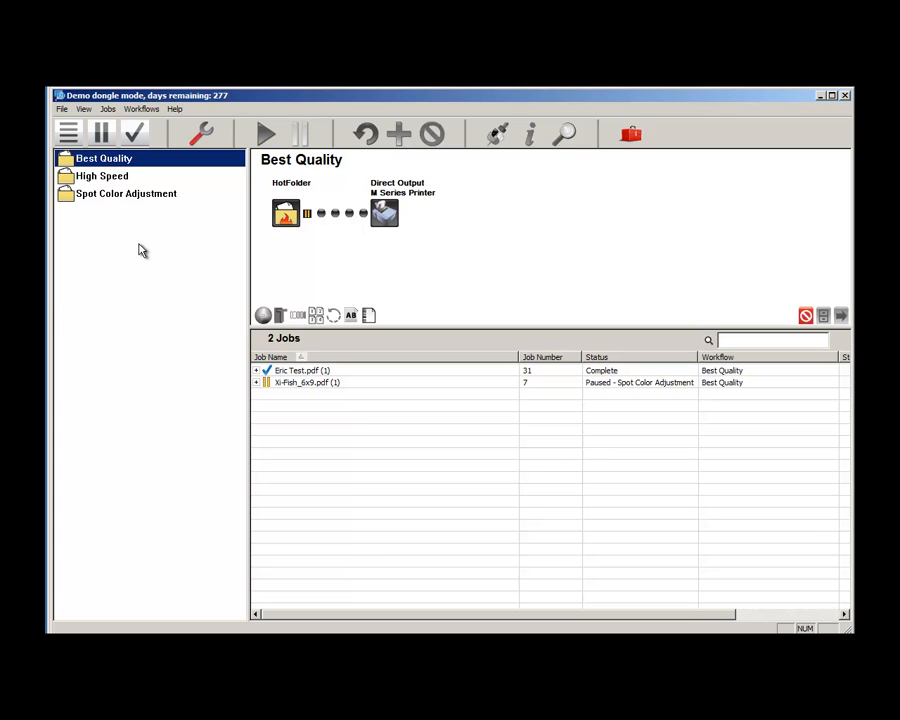
{"action": "mouse_move", "coordinate": [158, 236]}
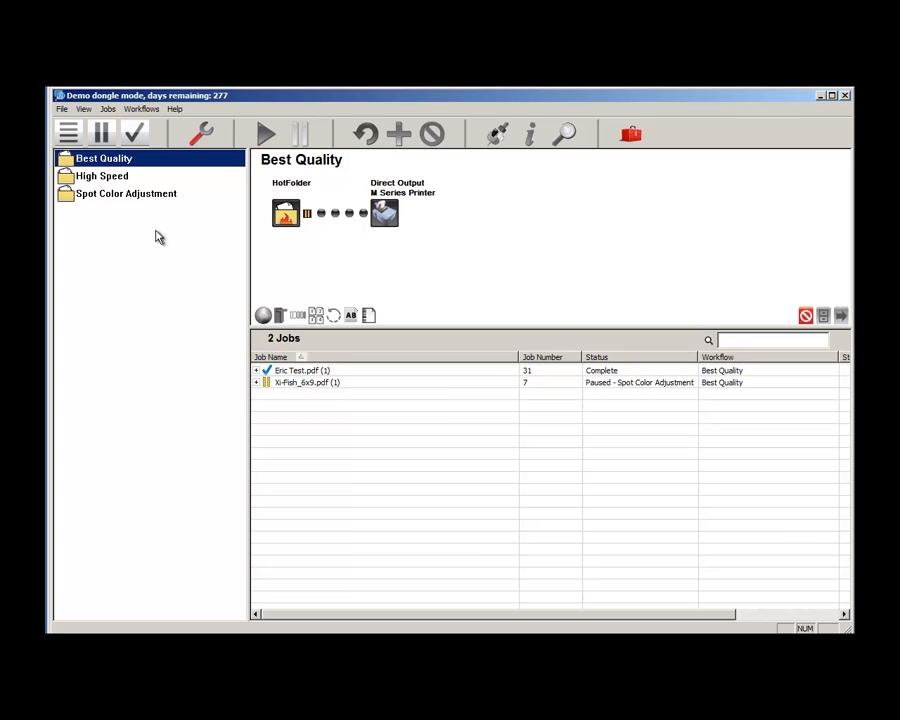
{"action": "mouse_move", "coordinate": [144, 252]}
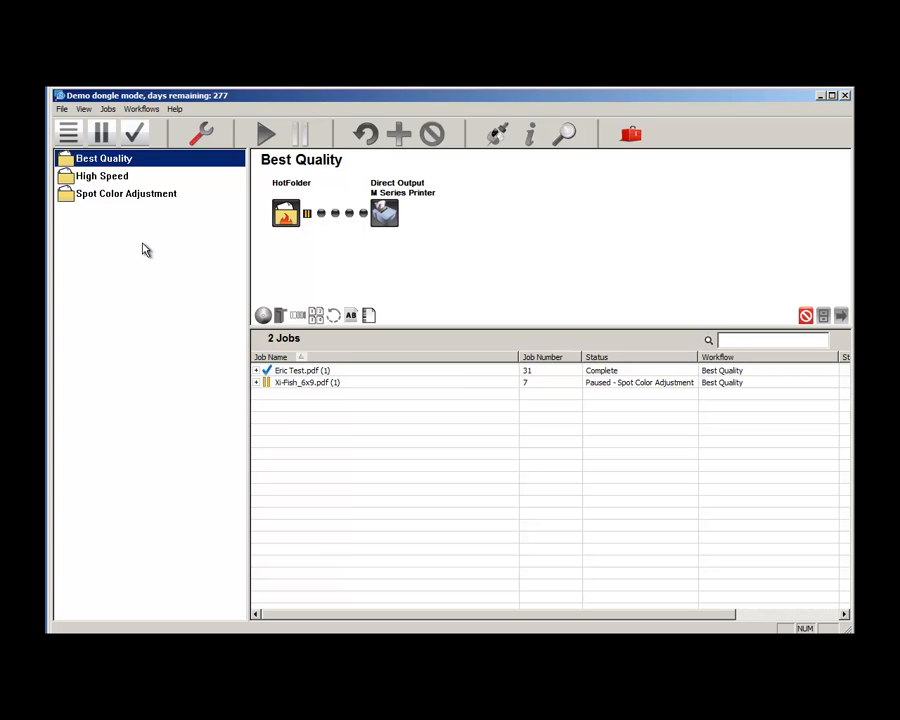
{"action": "left_click", "coordinate": [144, 108]}
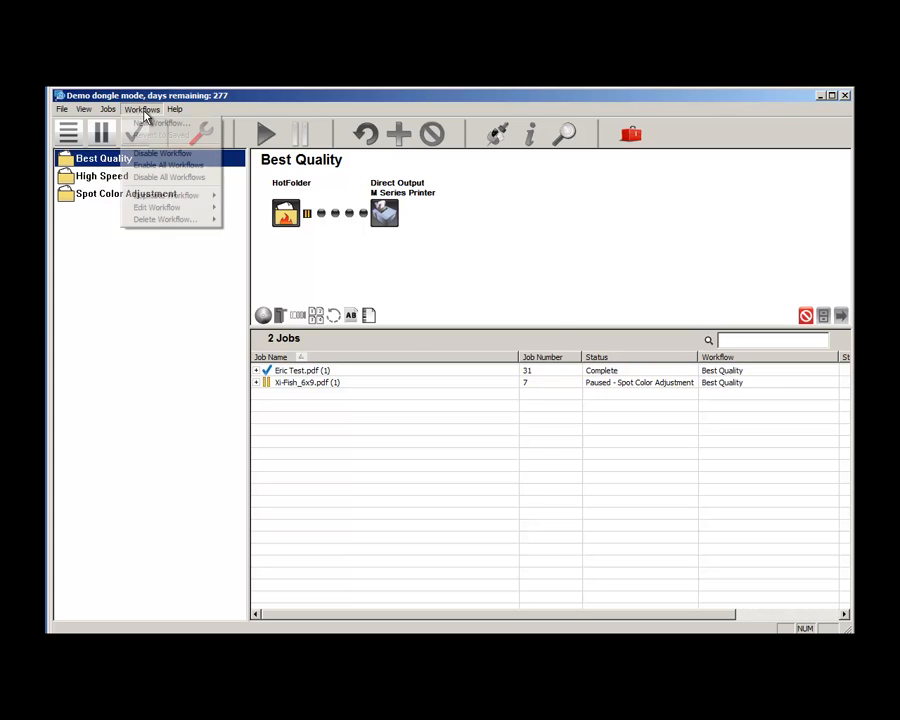
{"action": "left_click", "coordinate": [160, 124]}
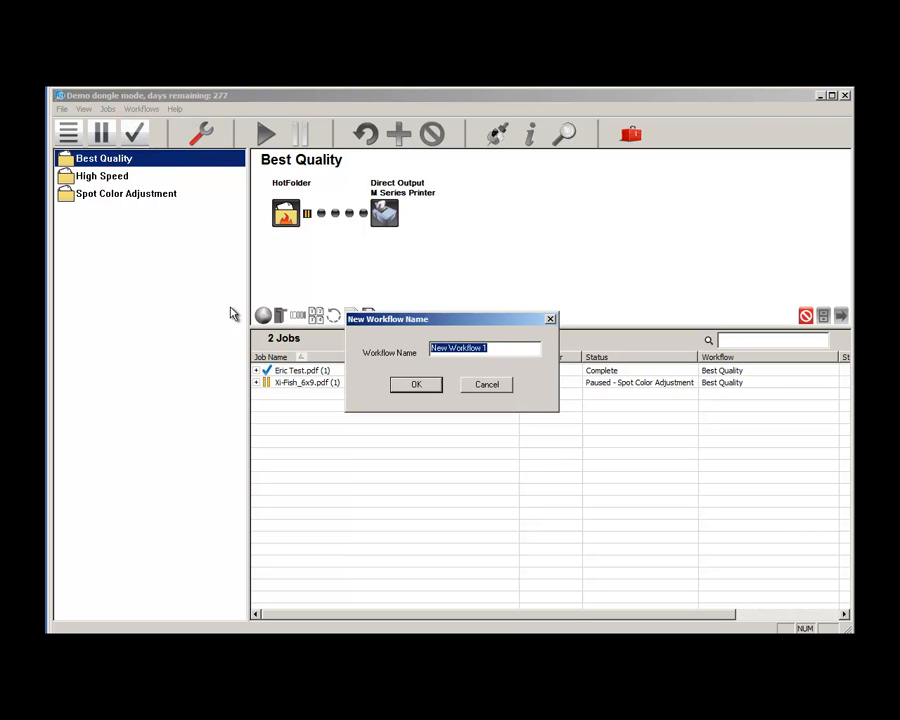
{"action": "mouse_move", "coordinate": [336, 368]}
{"action": "type", "text": "High Quality2"}
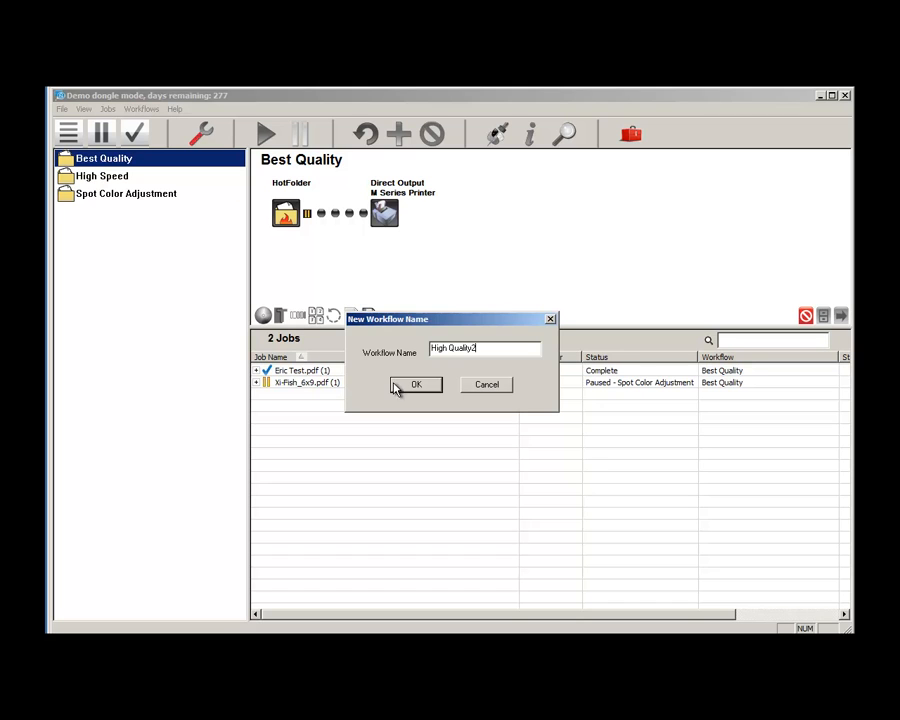
Confirm the High Quality2 workflow and set its hot folder to Pause After receiving jobs
{"action": "left_click", "coordinate": [416, 384]}
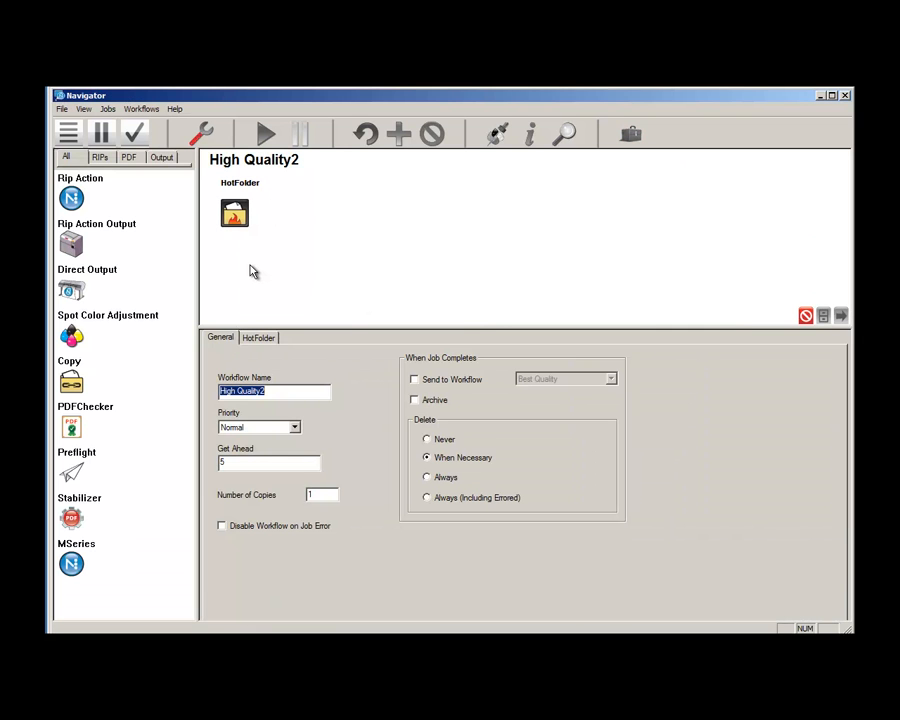
{"action": "left_click", "coordinate": [260, 336]}
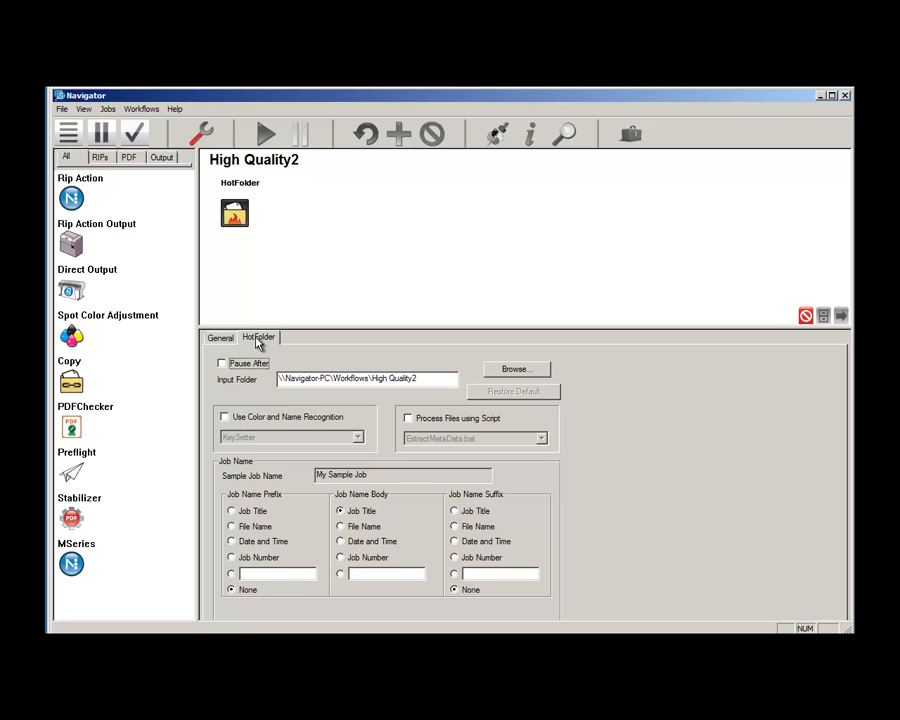
{"action": "left_click", "coordinate": [220, 364]}
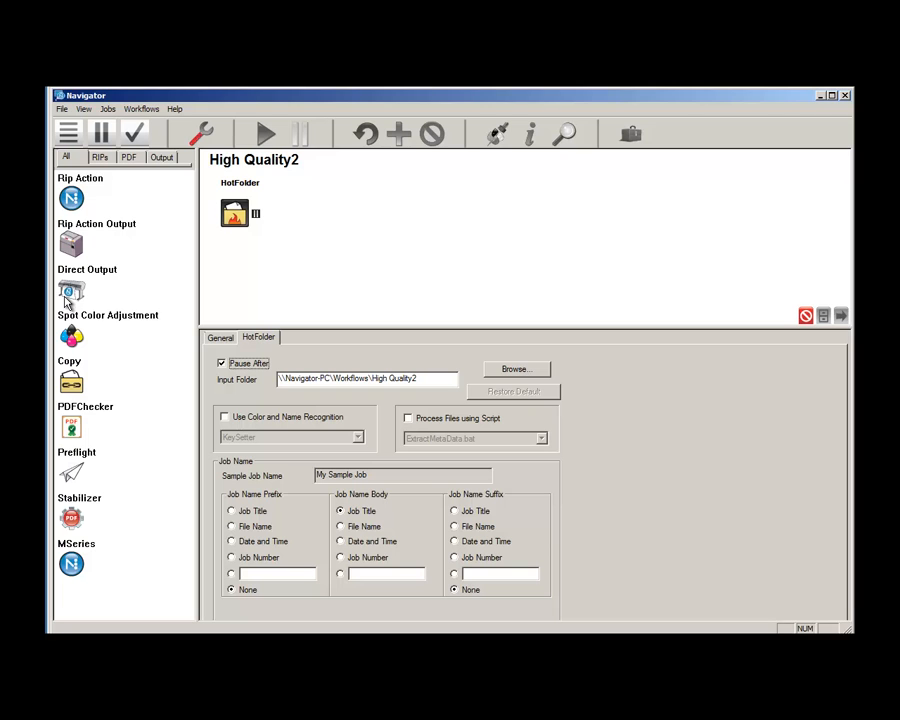
{"action": "mouse_move", "coordinate": [84, 288]}
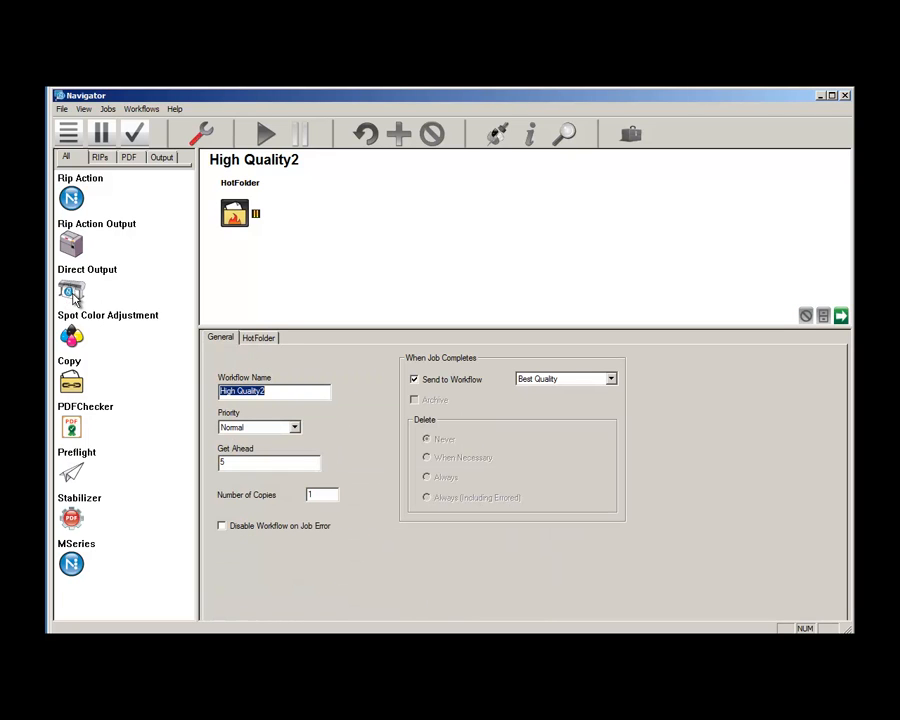
Add a direct output step targeting MSeries with M Series - Automatic configuration, Plain Paper, 100x100 scaling
{"action": "left_click_drag", "start_coordinate": [72, 292], "coordinate": [244, 254]}
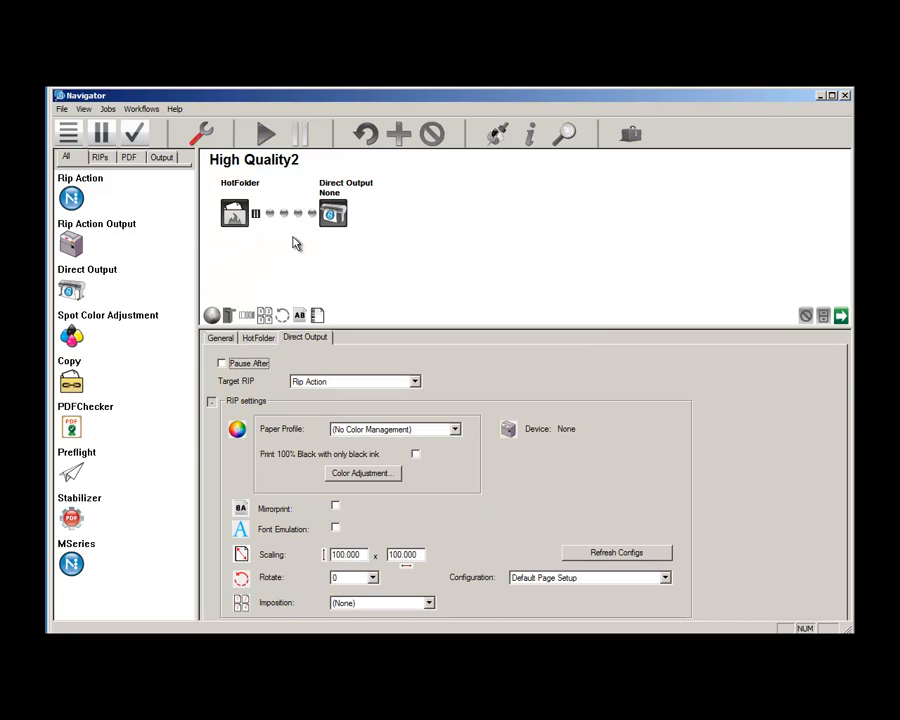
{"action": "left_click", "coordinate": [410, 380]}
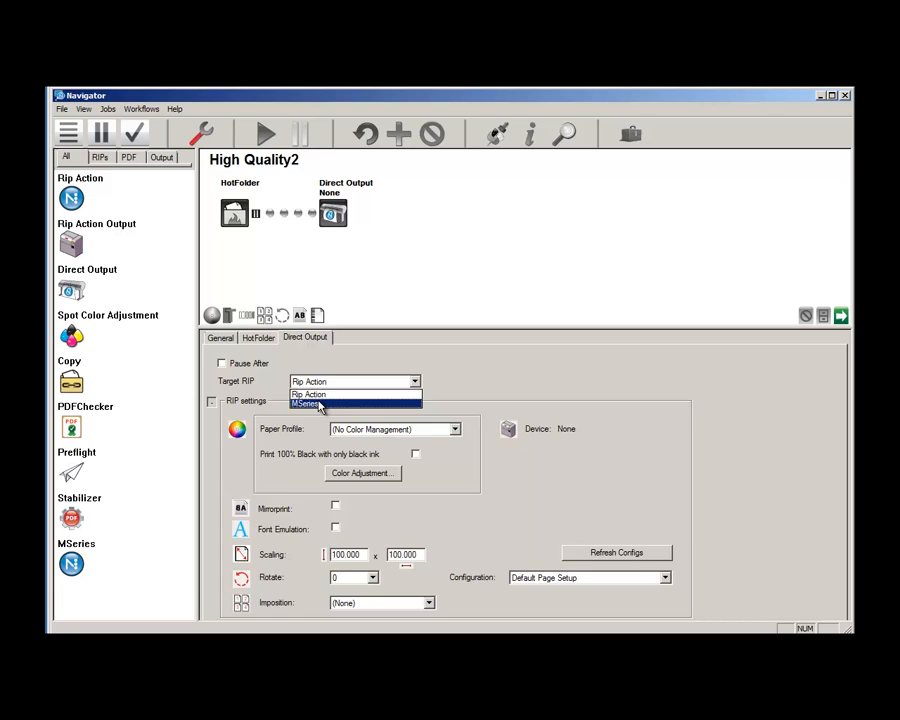
{"action": "left_click", "coordinate": [320, 400]}
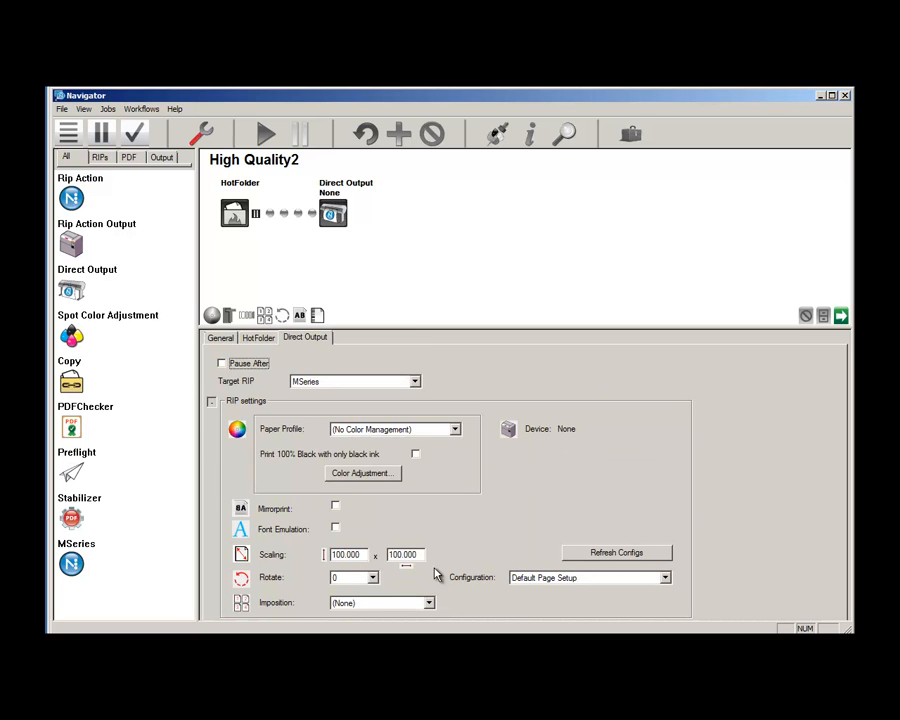
{"action": "left_click", "coordinate": [664, 576]}
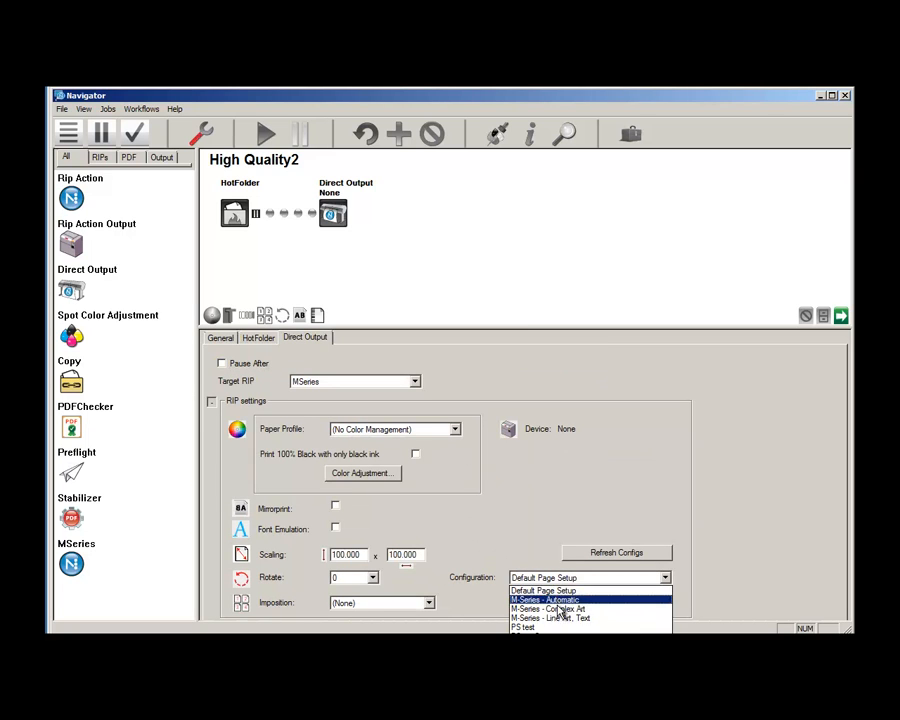
{"action": "left_click", "coordinate": [544, 600]}
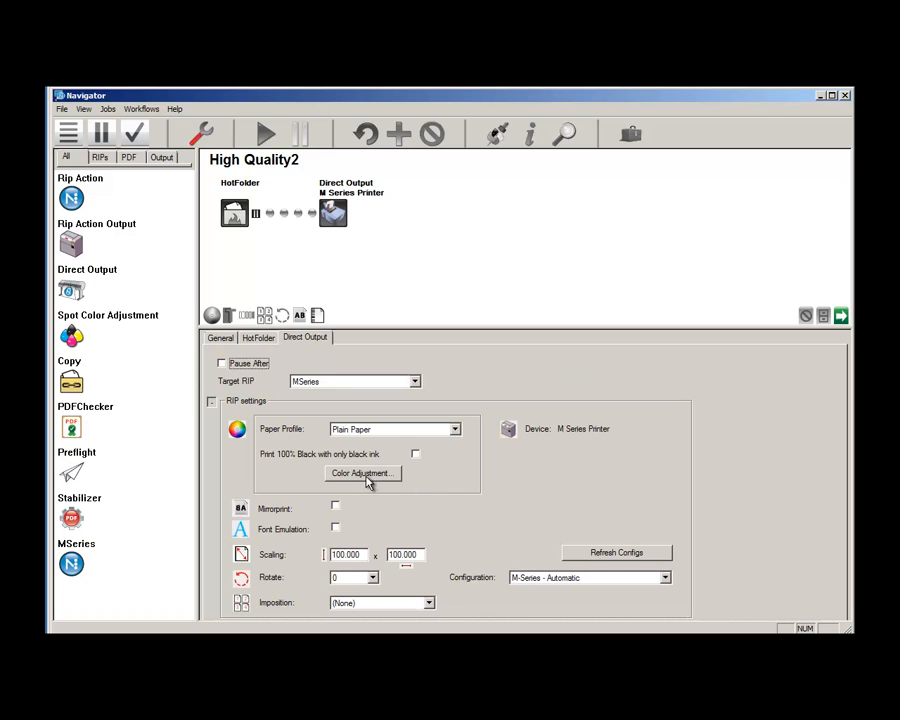
{"action": "left_click", "coordinate": [390, 428]}
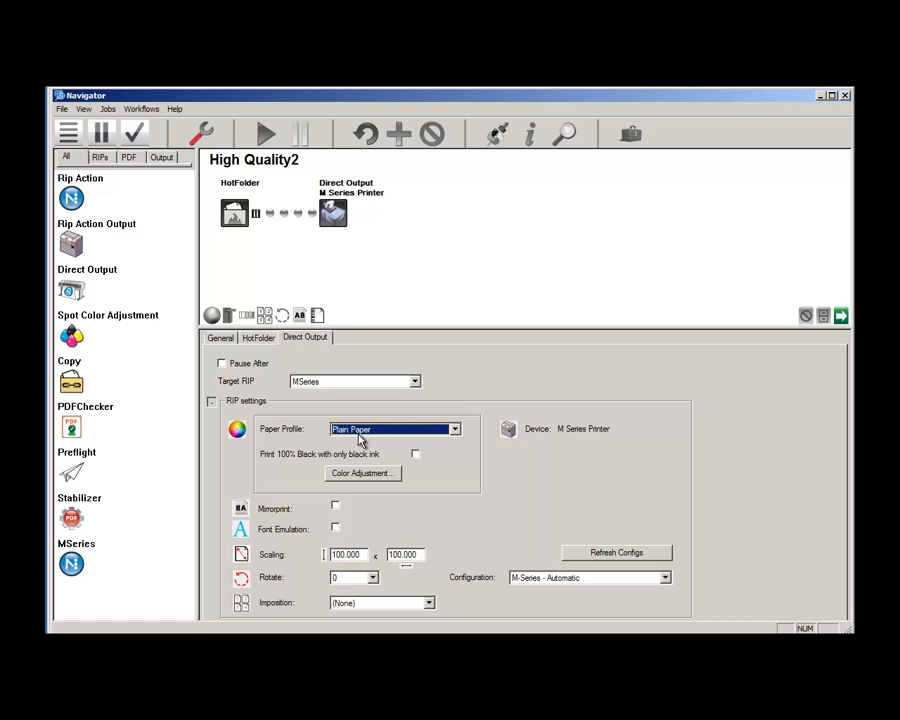
{"action": "mouse_move", "coordinate": [430, 512]}
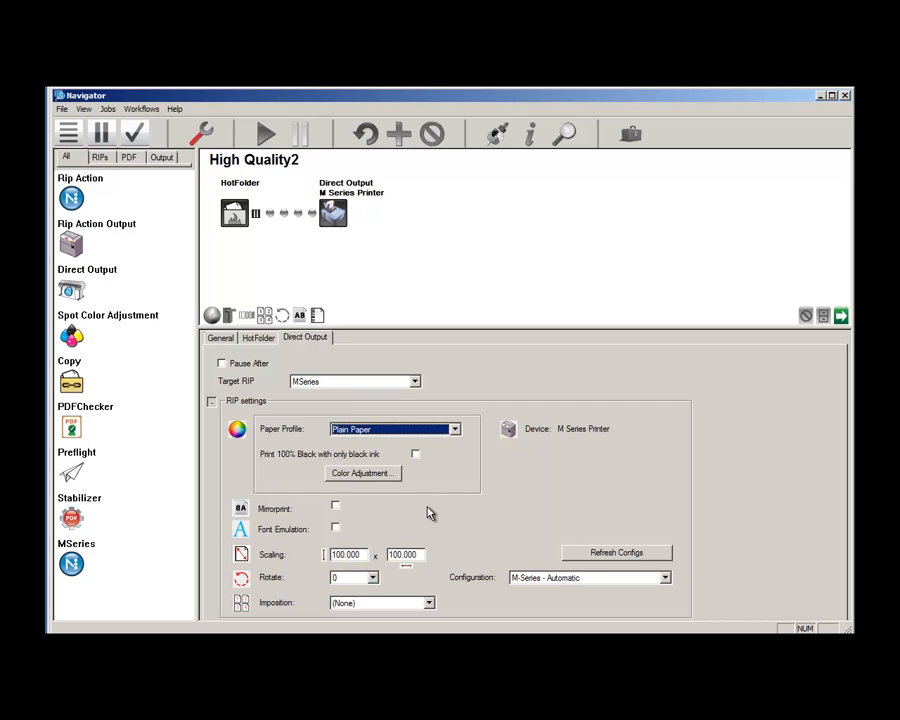
{"action": "mouse_move", "coordinate": [344, 528]}
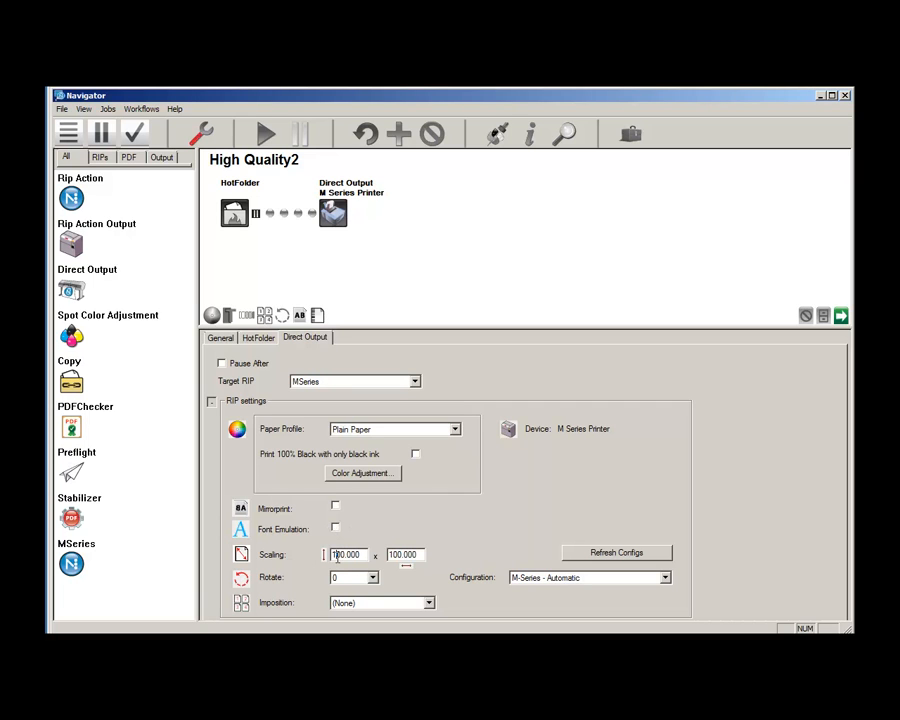
{"action": "left_click", "coordinate": [374, 576]}
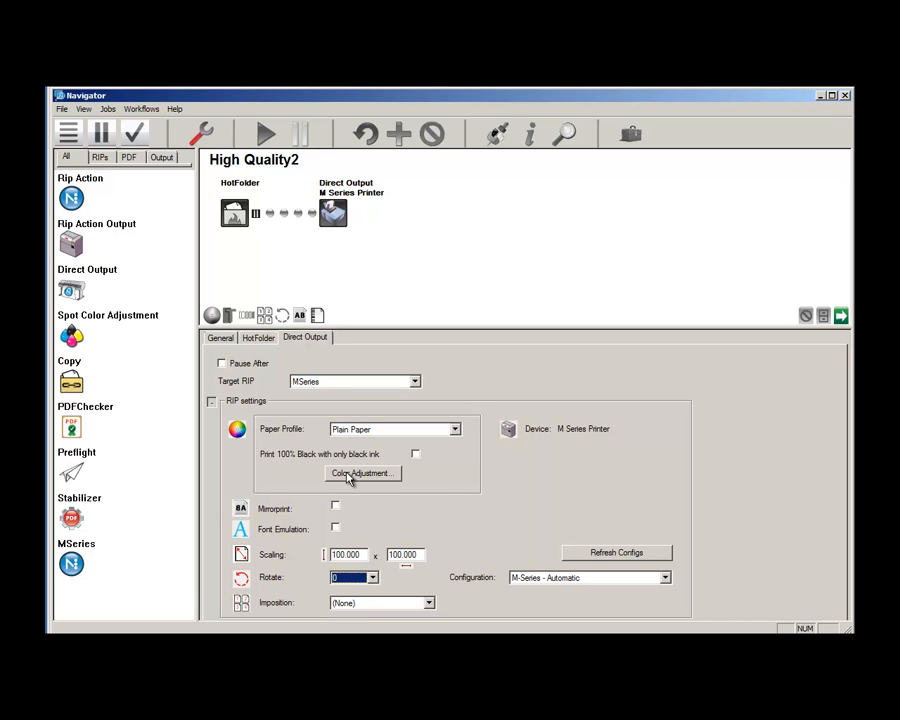
{"action": "mouse_move", "coordinate": [368, 488]}
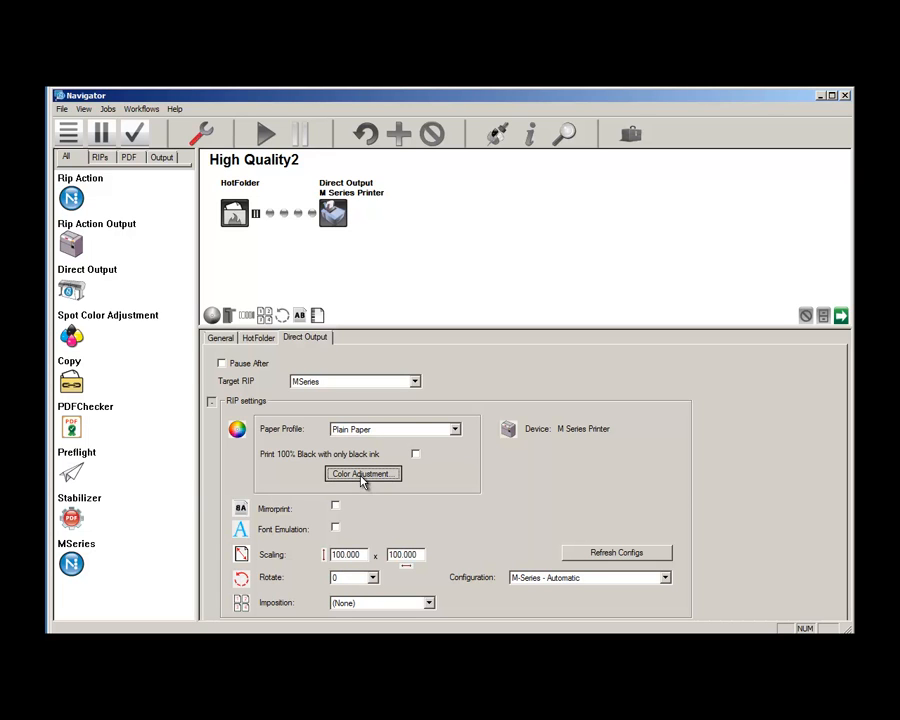
Adjust the all-channels lightness level in Color Adjustment and accept the changes
{"action": "left_click", "coordinate": [362, 472]}
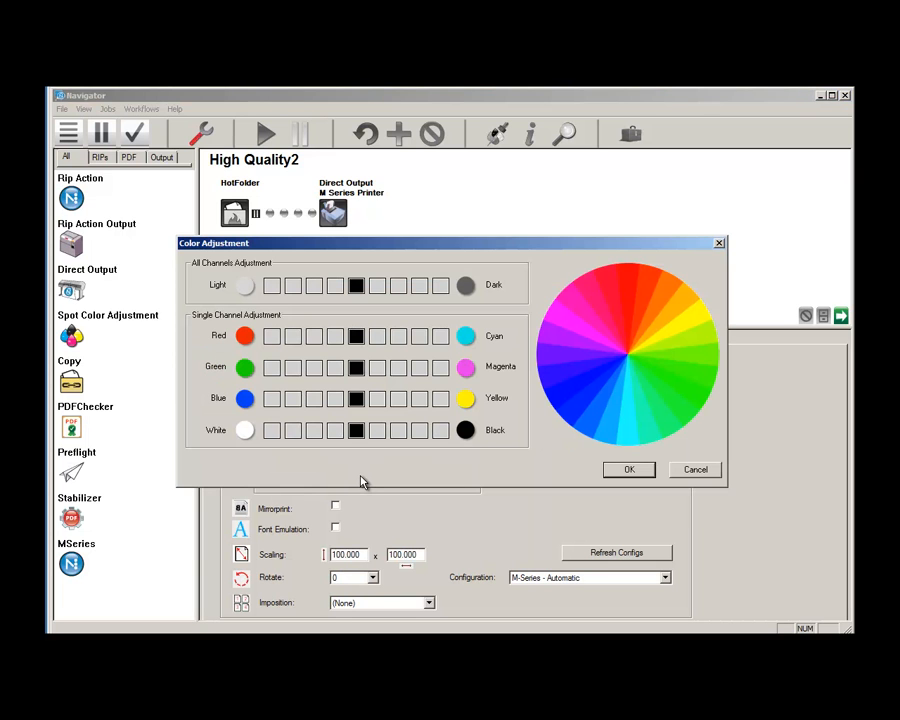
{"action": "mouse_move", "coordinate": [362, 492]}
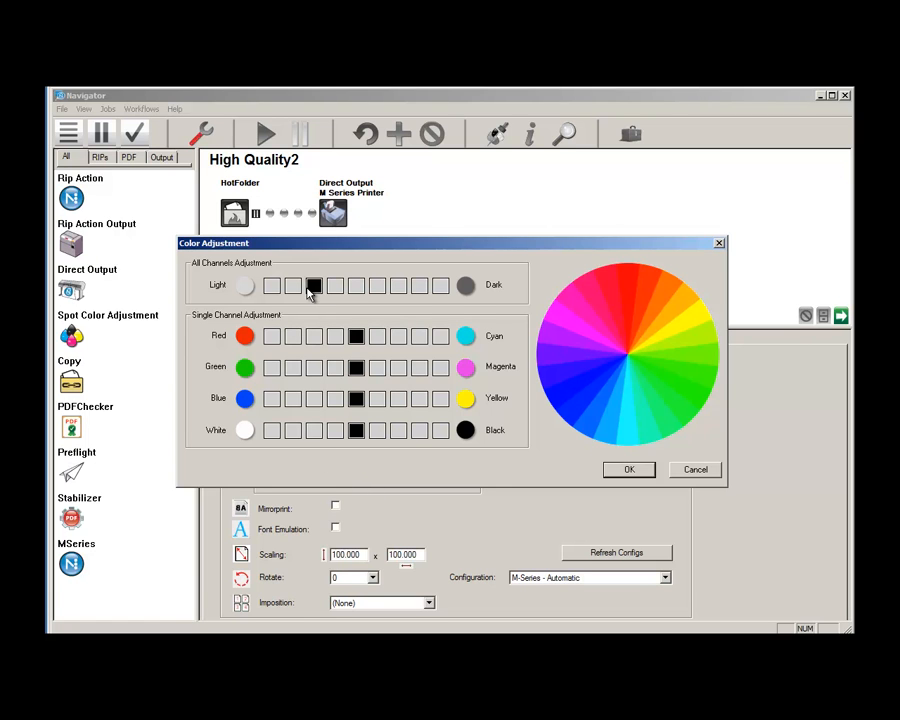
{"action": "left_click", "coordinate": [292, 284]}
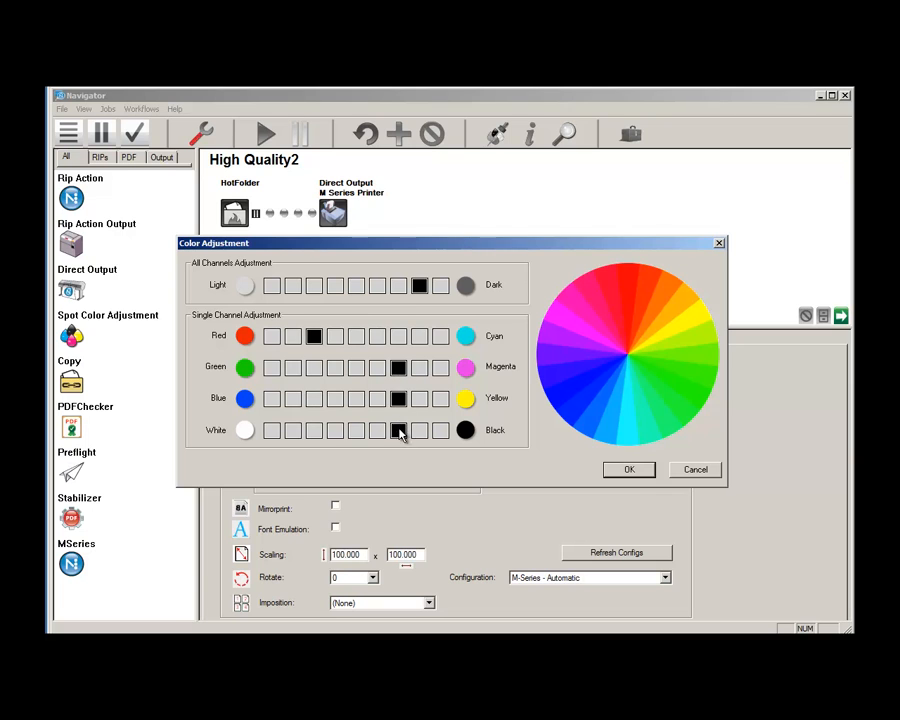
{"action": "left_click", "coordinate": [628, 468]}
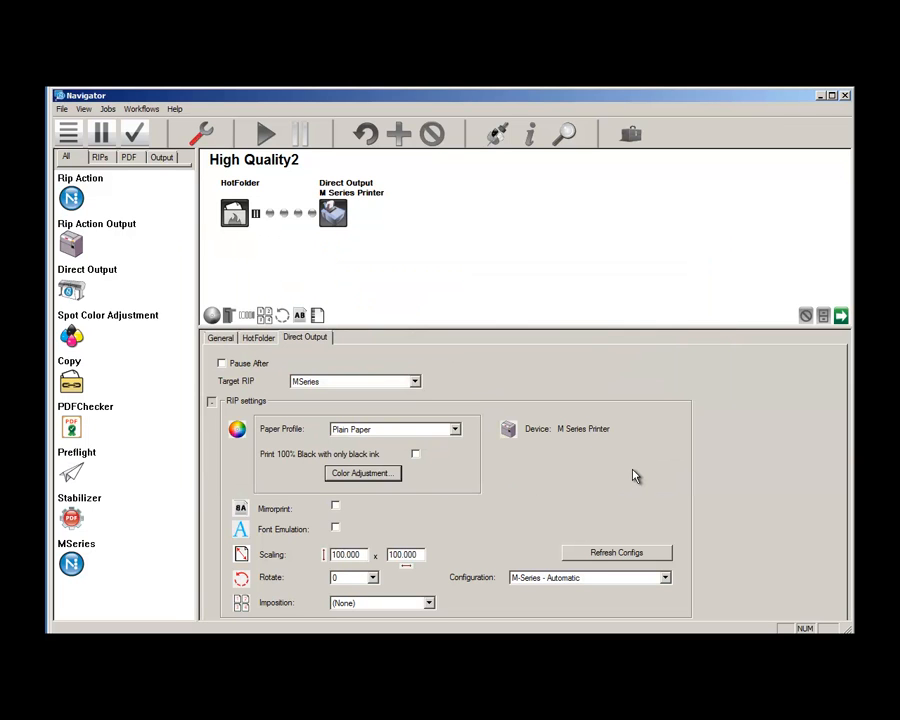
{"action": "mouse_move", "coordinate": [200, 134]}
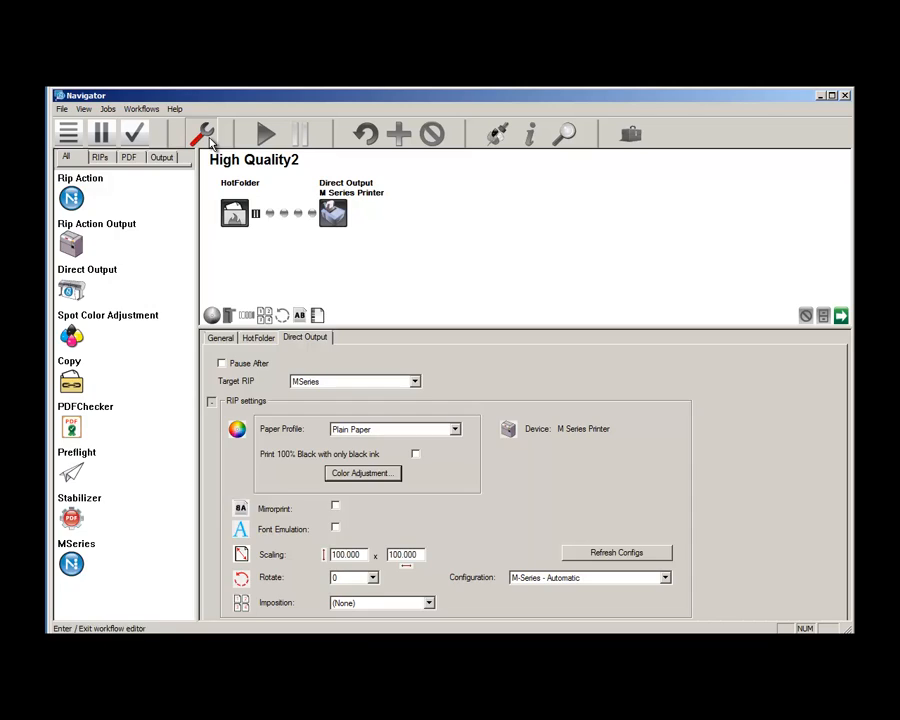
Leave the workflow editor so High Quality2 appears in the workflow list
{"action": "left_click", "coordinate": [198, 132]}
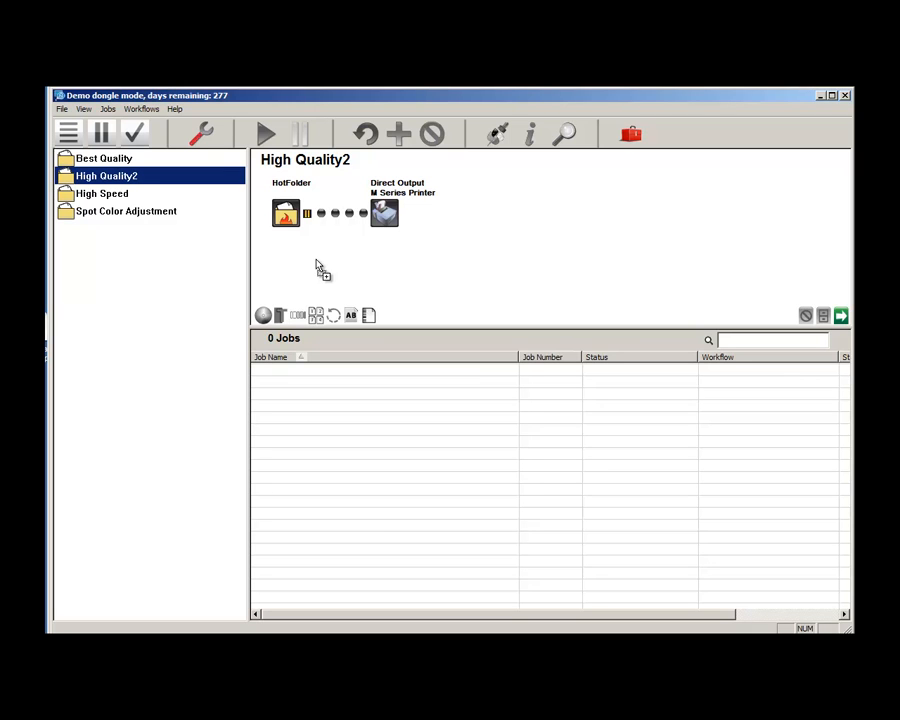
{"action": "mouse_move", "coordinate": [332, 258]}
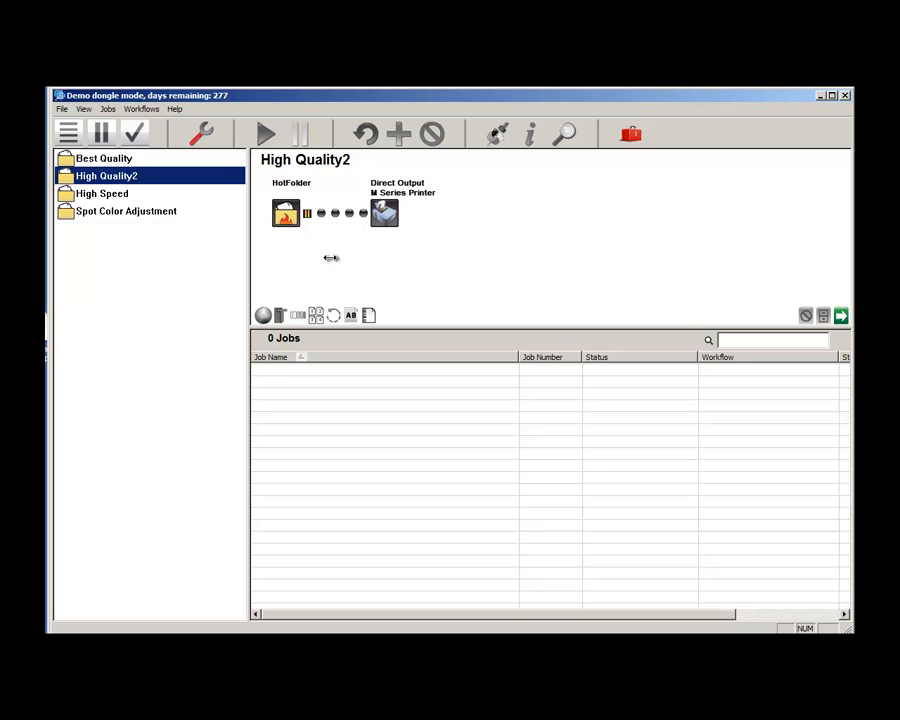
{"action": "mouse_move", "coordinate": [456, 388]}
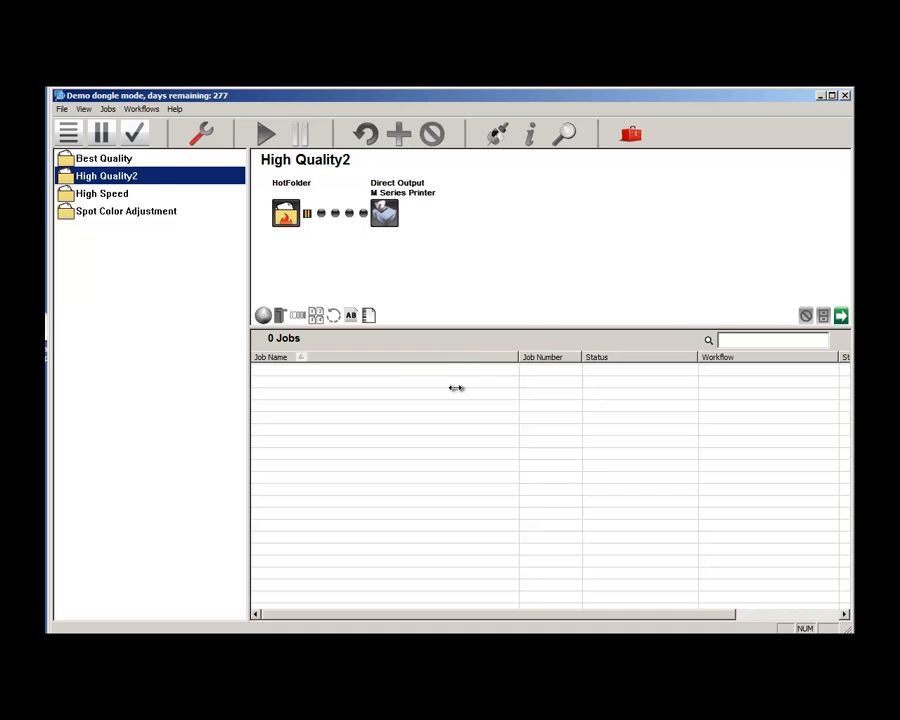
{"action": "mouse_move", "coordinate": [432, 376]}
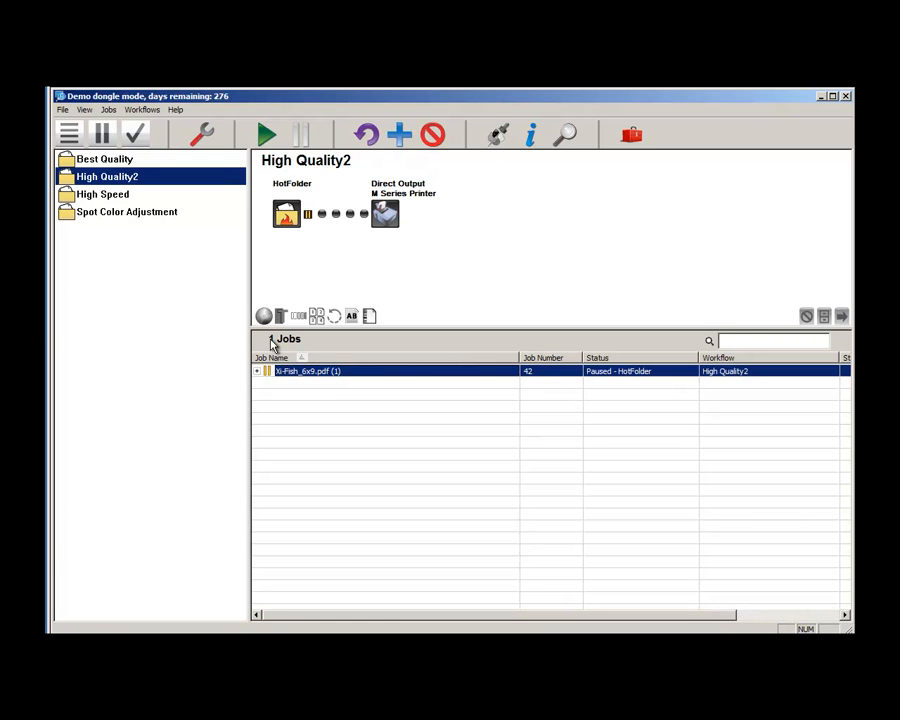
Release the paused High Quality2 job so it prints to Complete
{"action": "left_click", "coordinate": [262, 134]}
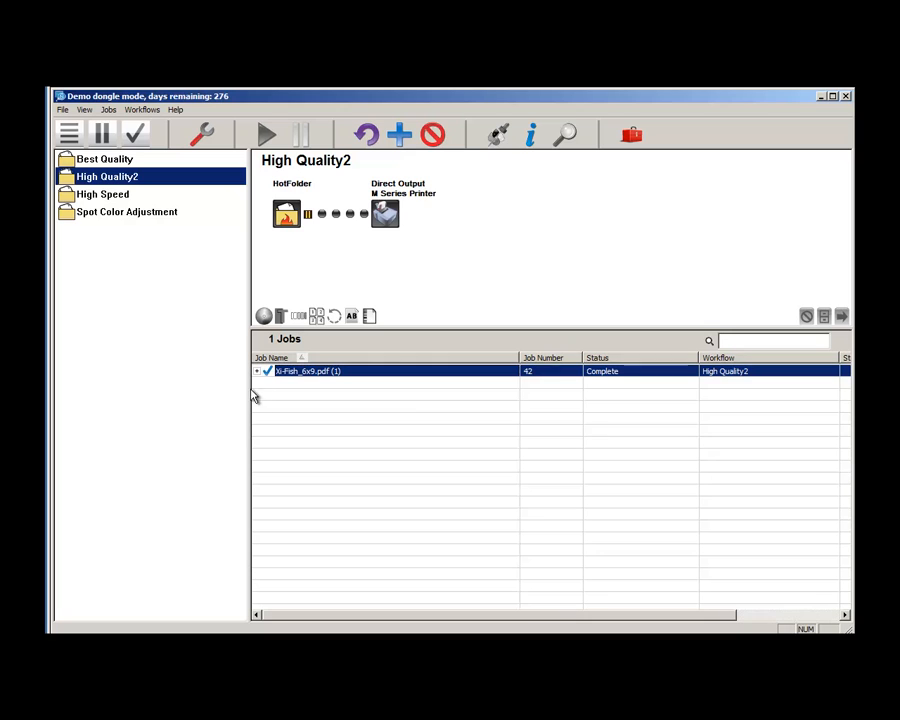
{"action": "mouse_move", "coordinate": [264, 410]}
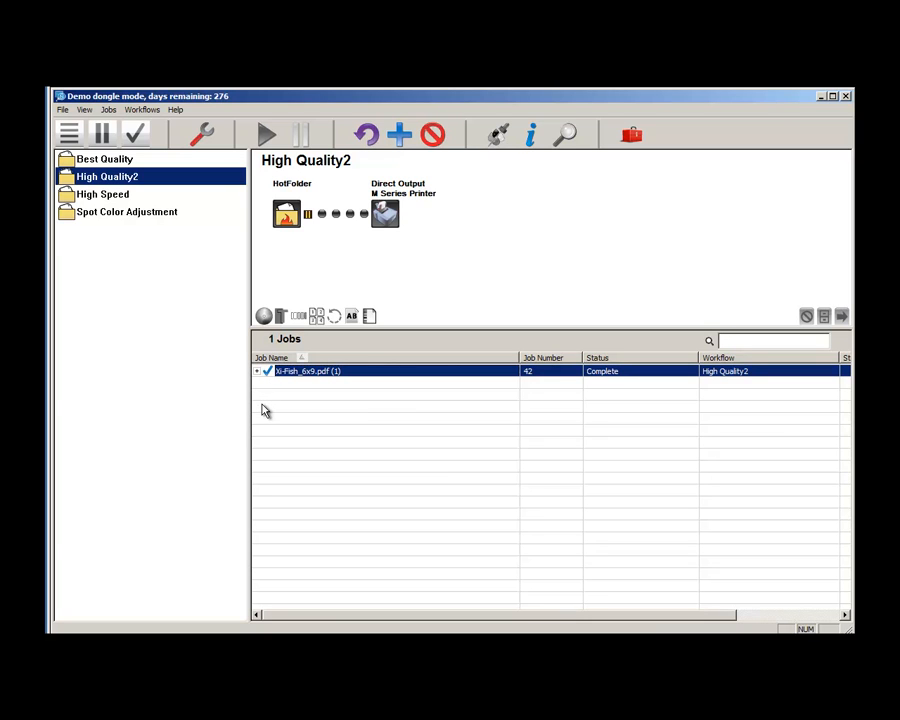
{"action": "mouse_move", "coordinate": [302, 388]}
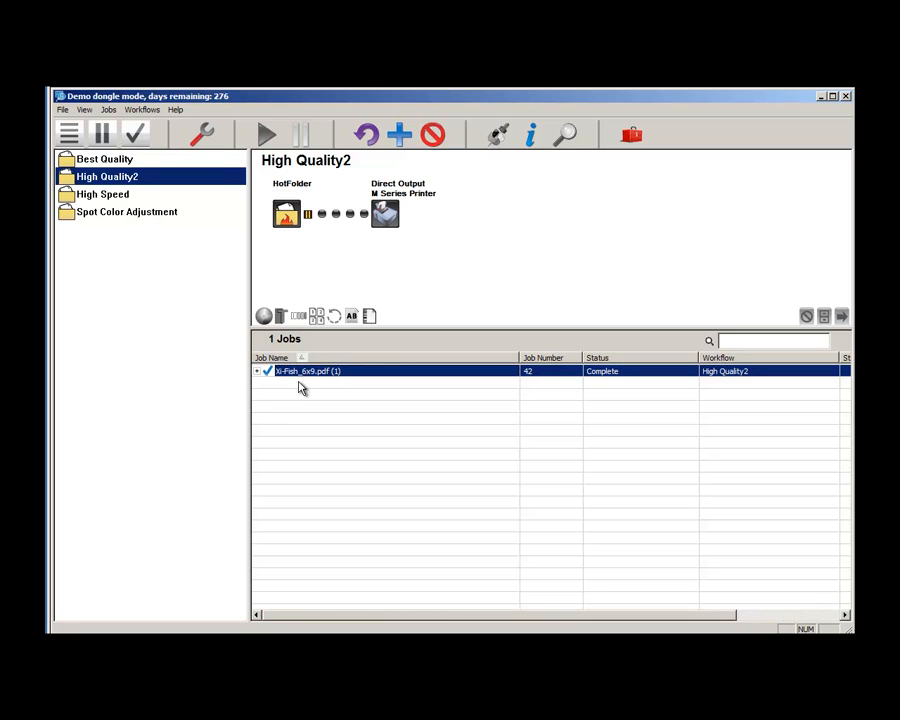
{"action": "mouse_move", "coordinate": [324, 370]}
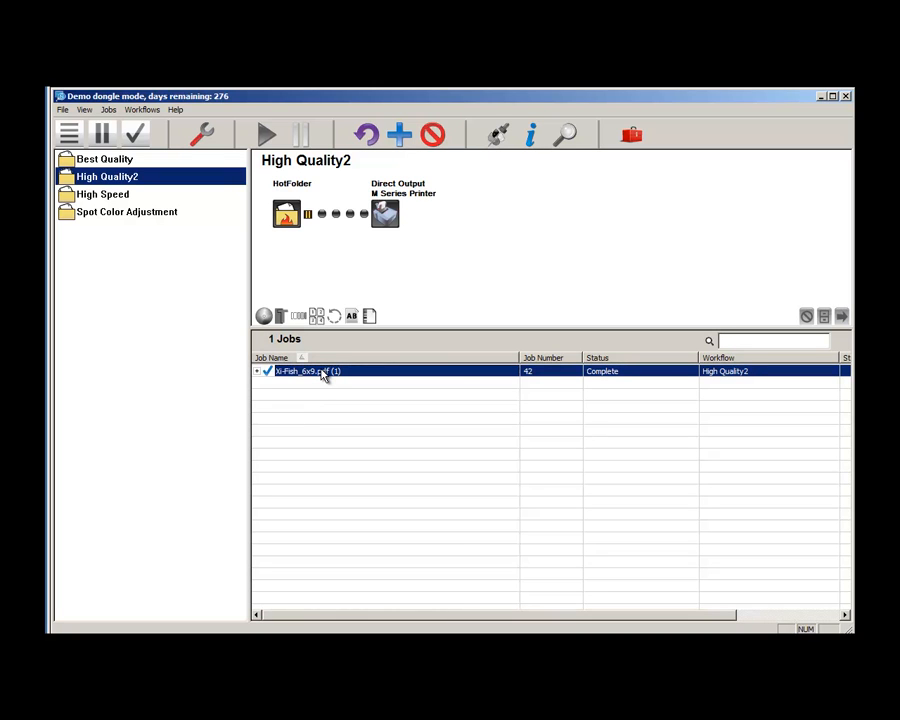
Set the job's output options to 500 copies with Reprocess Job and apply
{"action": "right_click", "coordinate": [320, 370]}
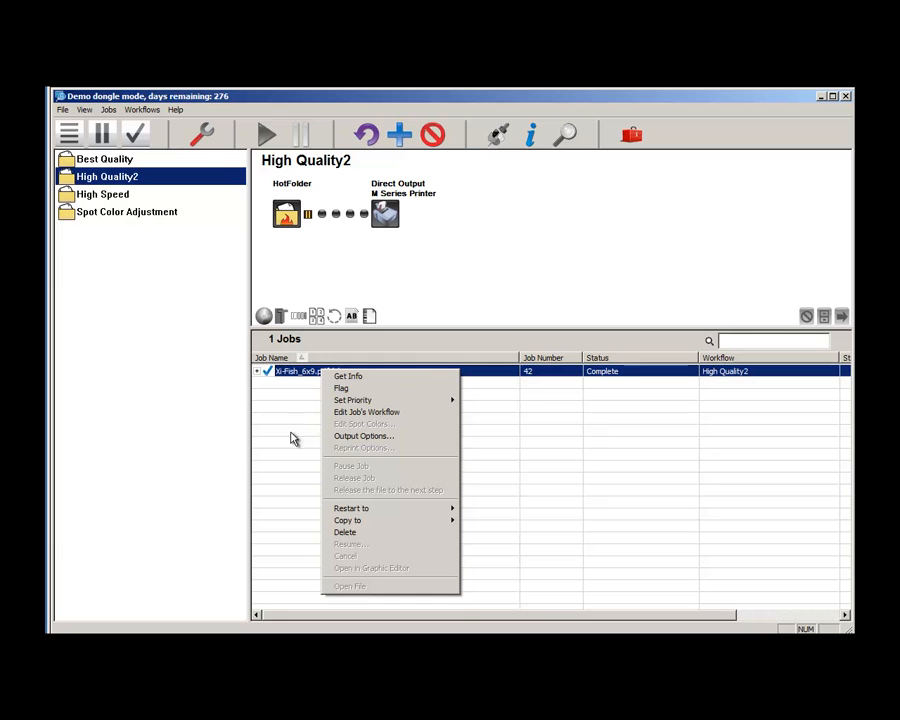
{"action": "mouse_move", "coordinate": [306, 444]}
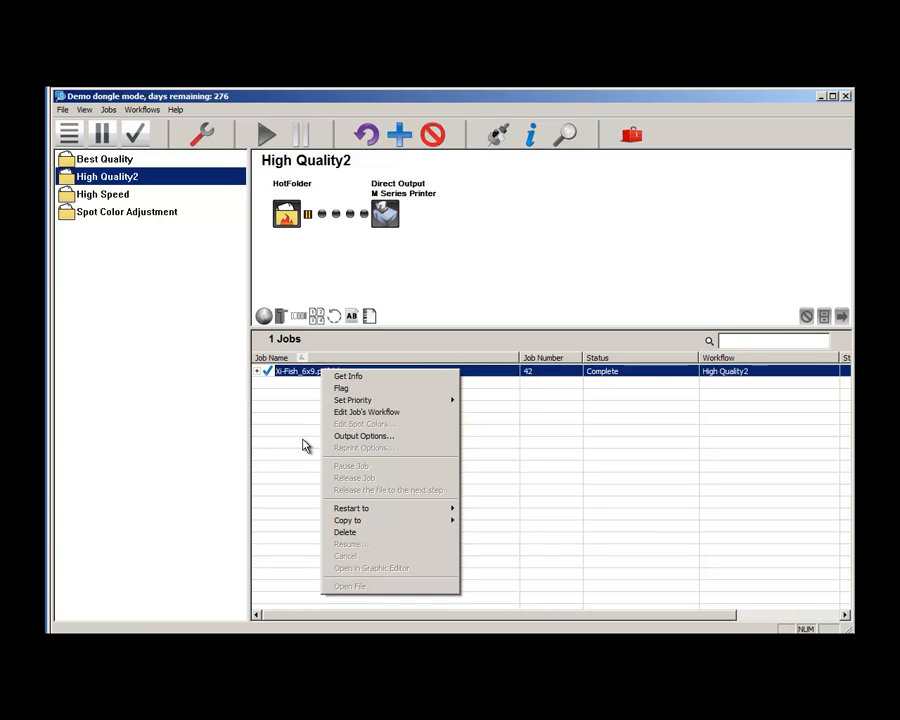
{"action": "left_click", "coordinate": [364, 436]}
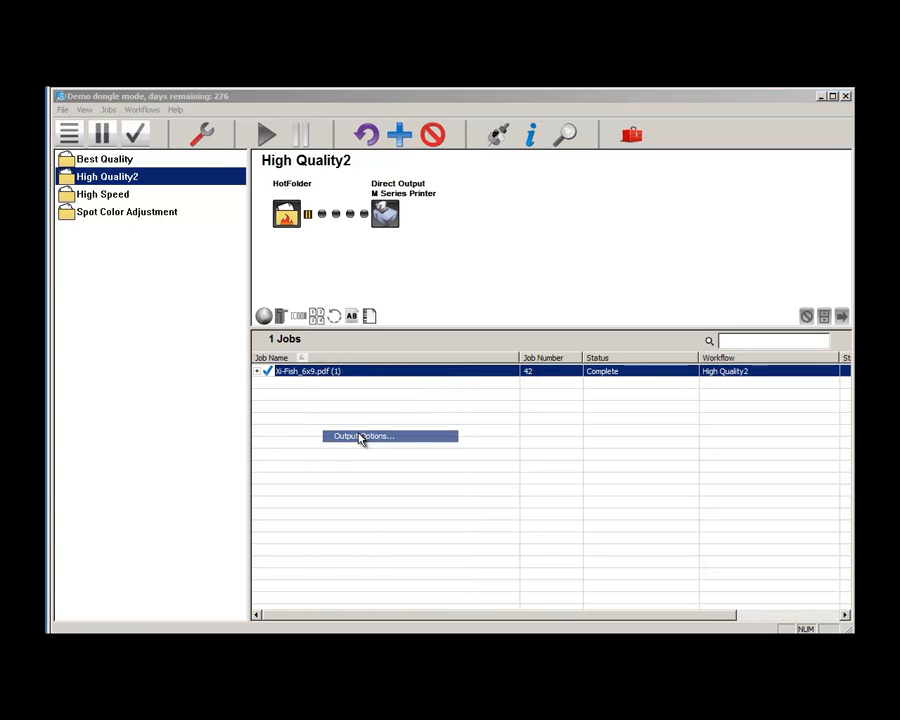
{"action": "left_click", "coordinate": [364, 436]}
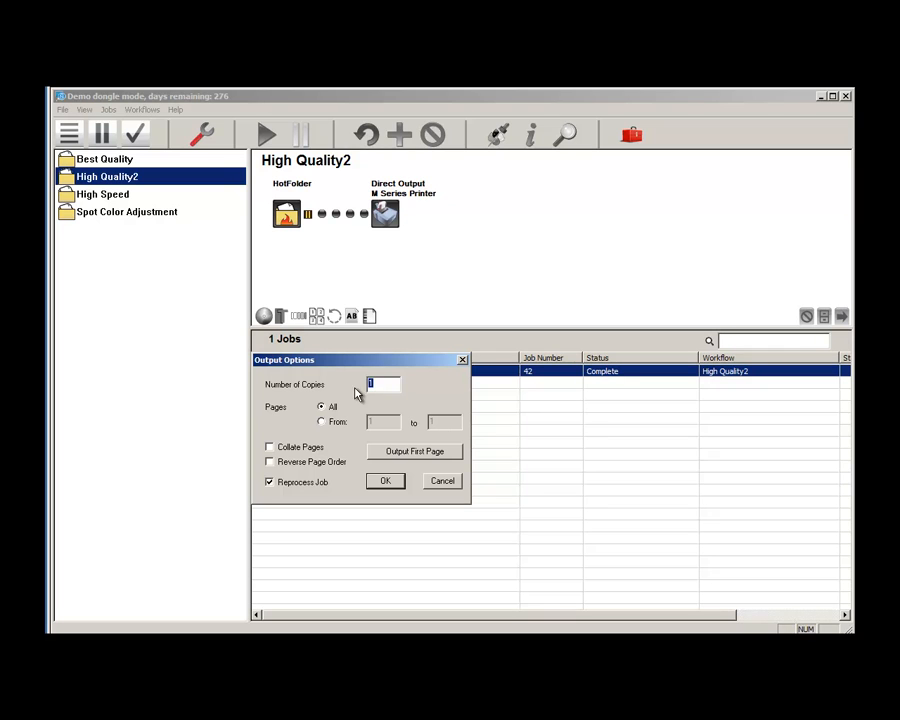
{"action": "type", "text": "500"}
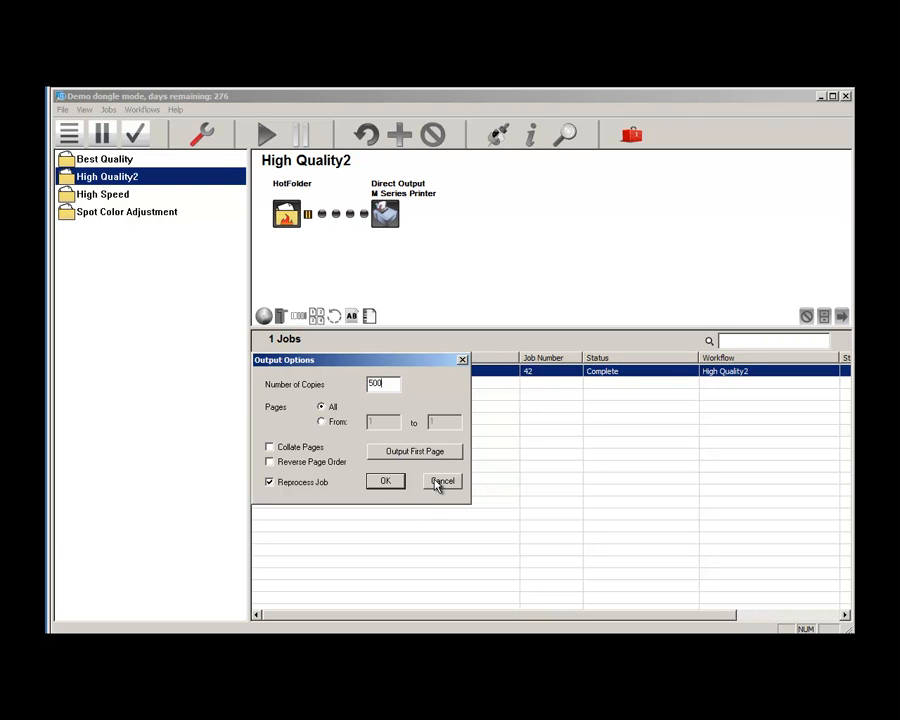
{"action": "left_click", "coordinate": [440, 480]}
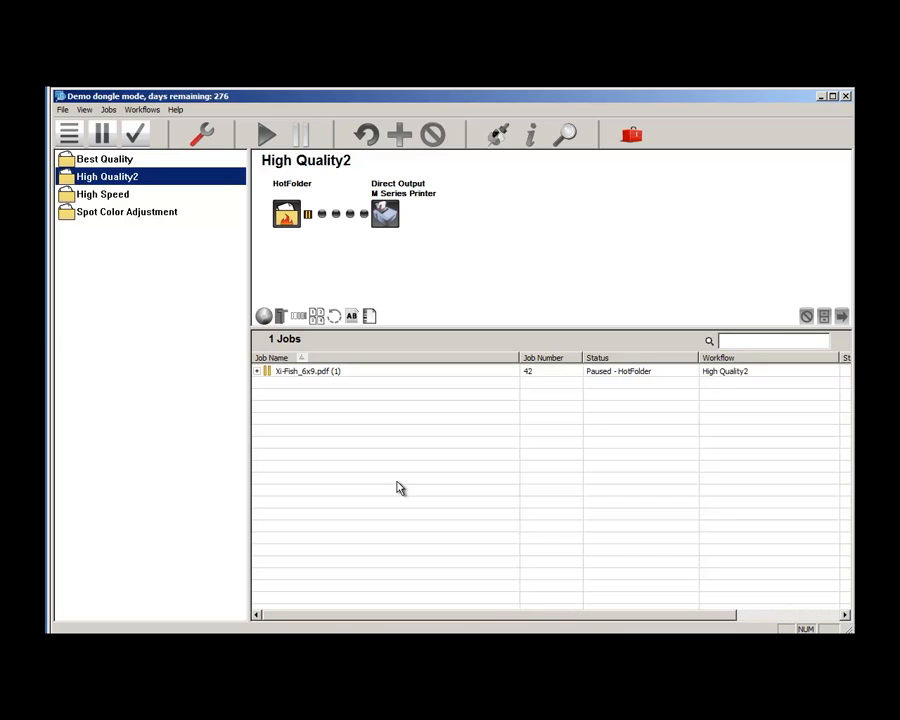